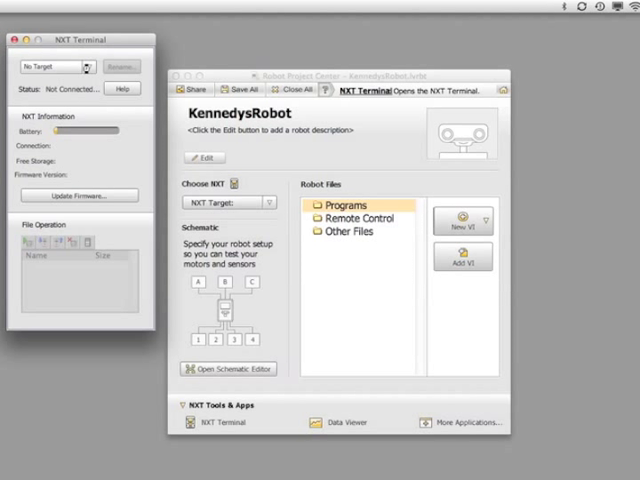
# Connect to brick 1234 over USB in NXT Terminal and update its firmware
pyautogui.click(60, 72)
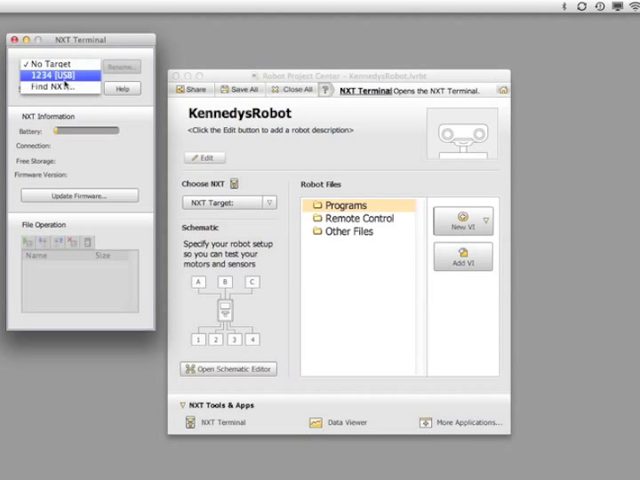
pyautogui.click(62, 78)
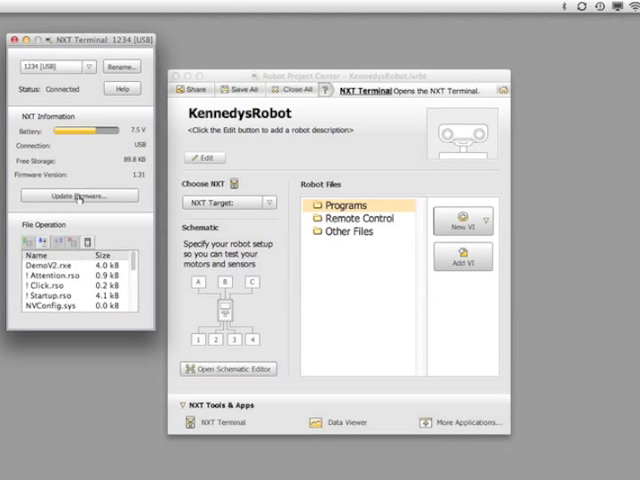
pyautogui.click(78, 194)
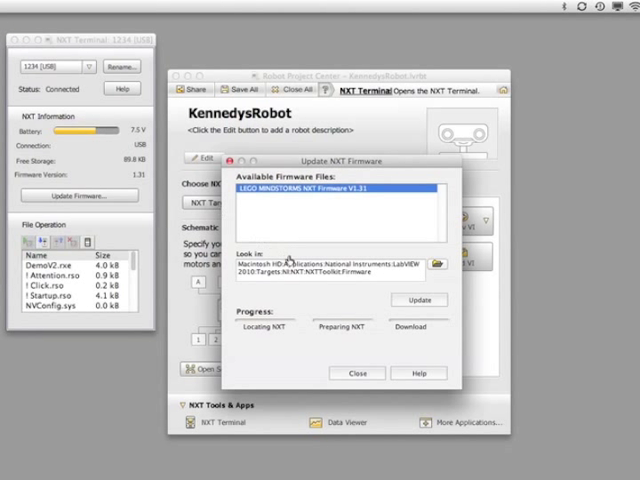
pyautogui.moveTo(414, 300)
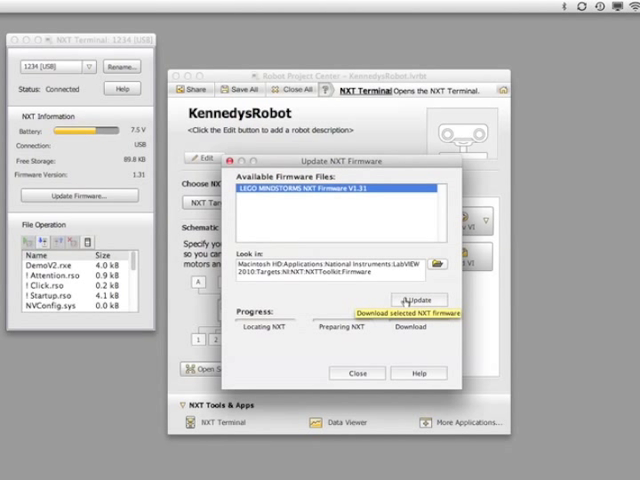
pyautogui.click(416, 300)
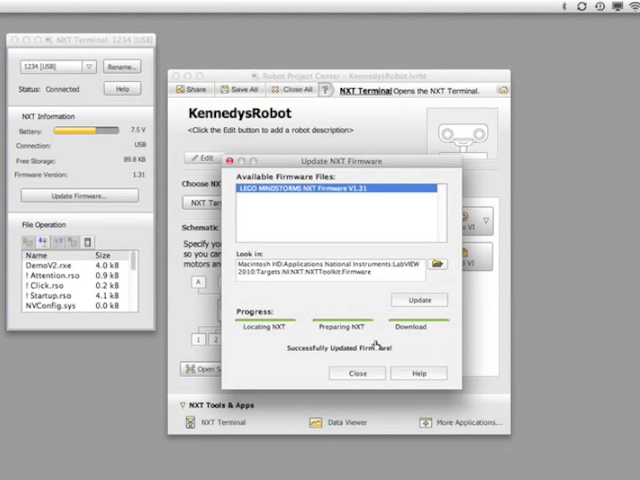
pyautogui.click(356, 372)
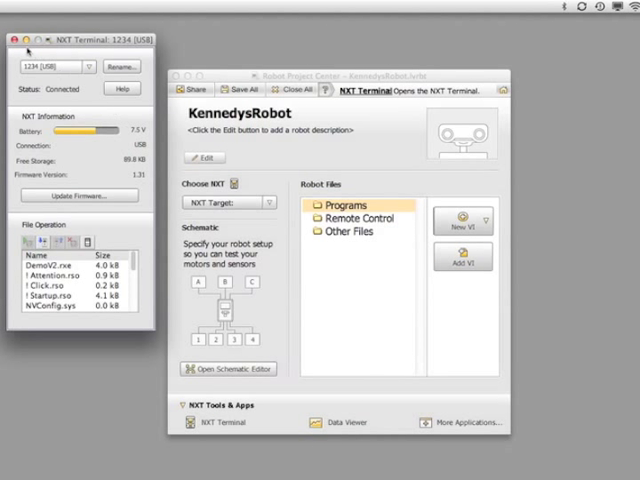
# Make the 1234 (USB) brick the project's NXT and open the Schematic Editor
pyautogui.click(12, 40)
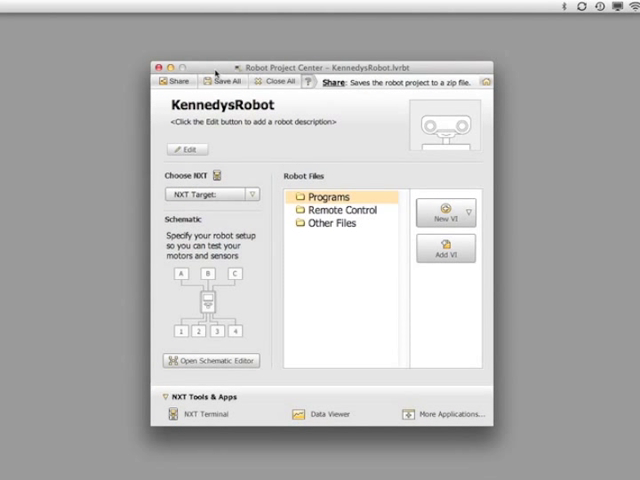
pyautogui.click(204, 194)
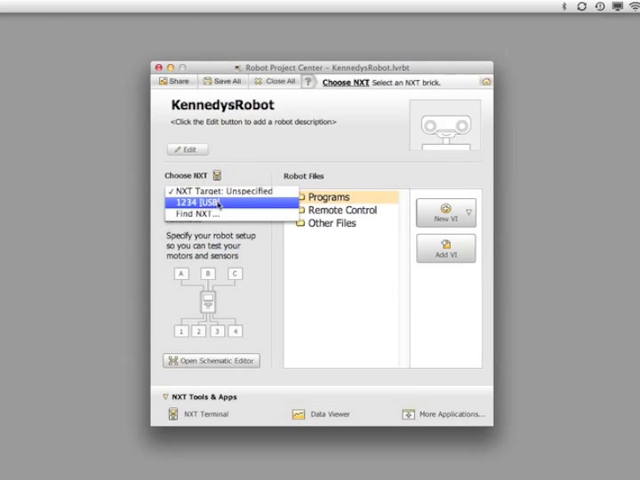
pyautogui.click(196, 204)
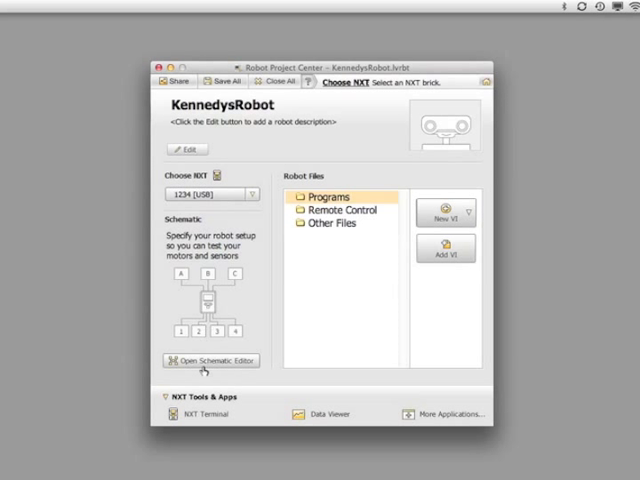
pyautogui.click(212, 360)
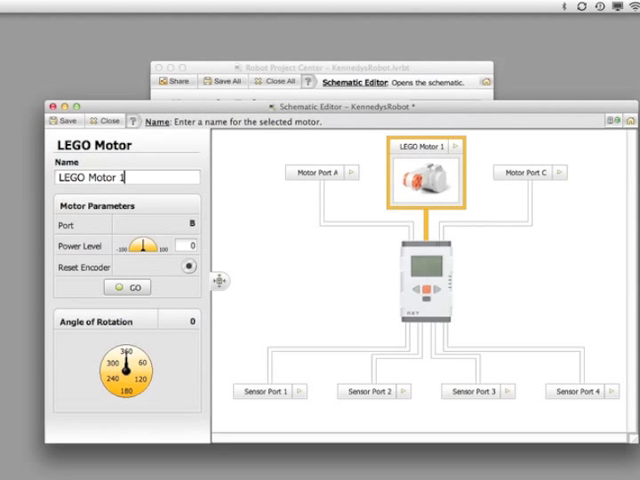
# Name port B's motor Right Motor, add Left Motor on port C and a LEGO Touch sensor on port 1
pyautogui.write('Right Motor')
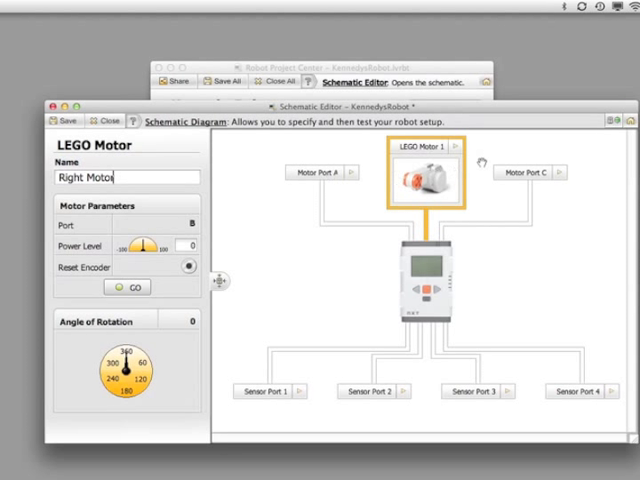
pyautogui.click(524, 178)
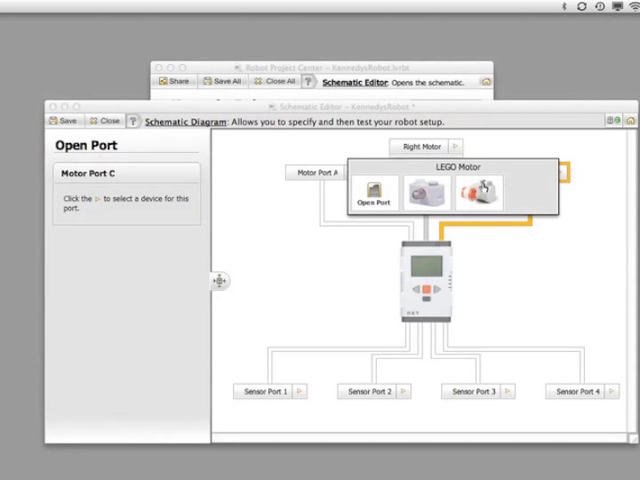
pyautogui.click(480, 192)
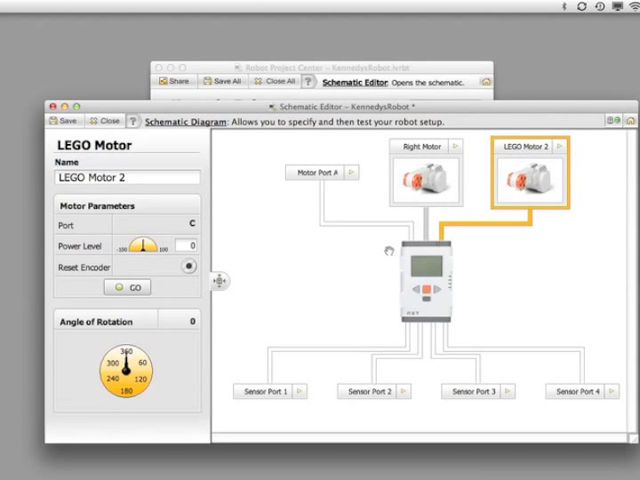
pyautogui.moveTo(300, 396)
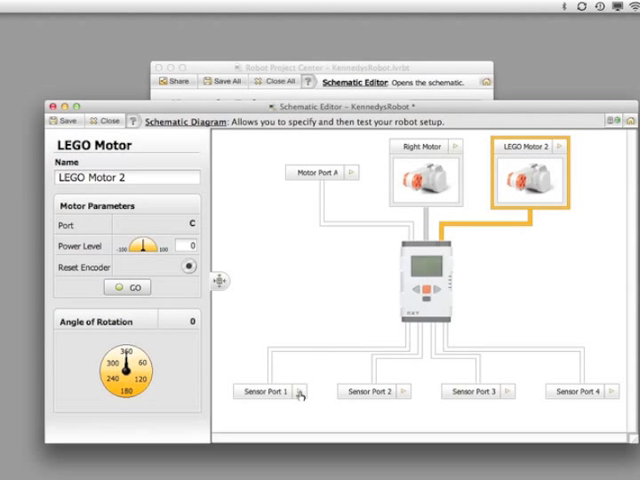
pyautogui.click(308, 396)
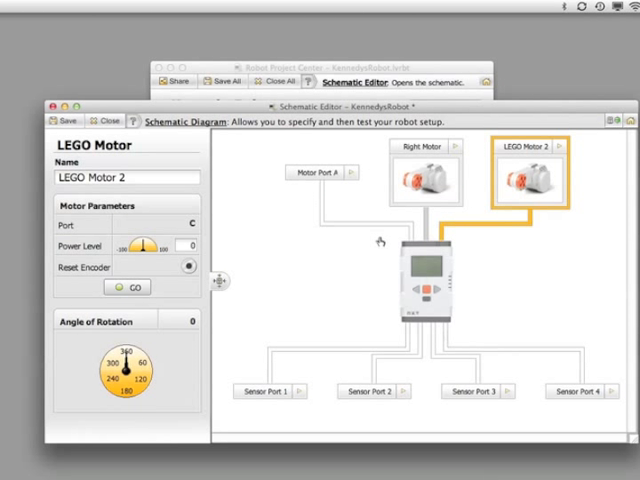
pyautogui.click(264, 392)
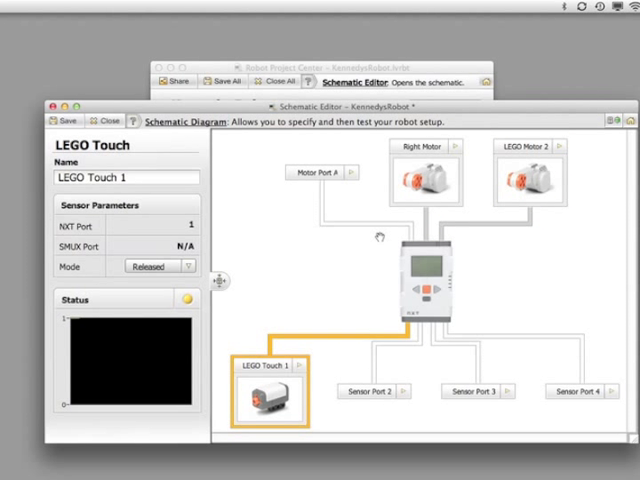
pyautogui.click(528, 184)
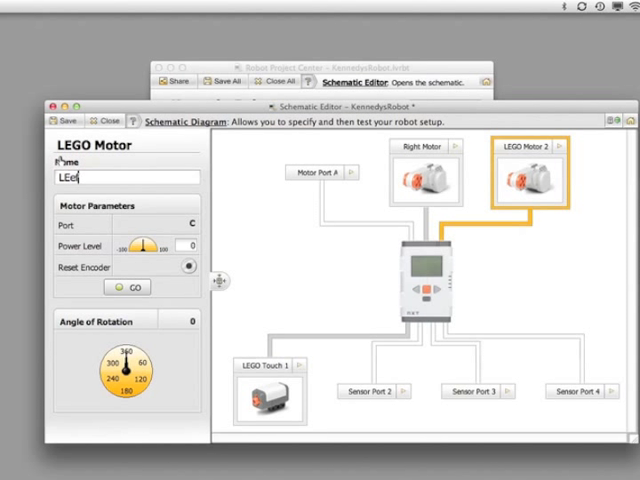
pyautogui.write('Left Motor')
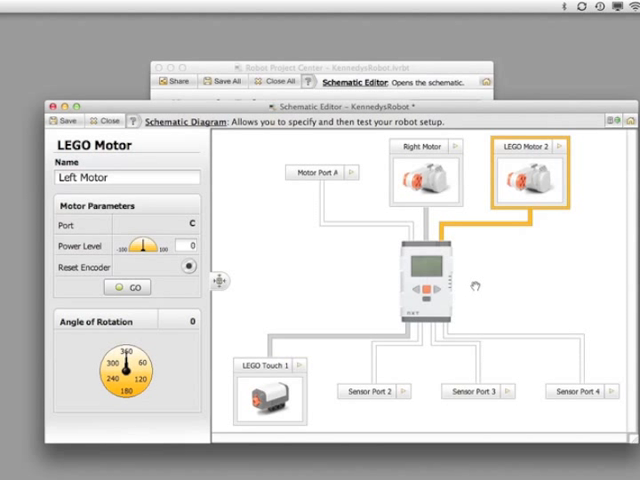
pyautogui.moveTo(298, 246)
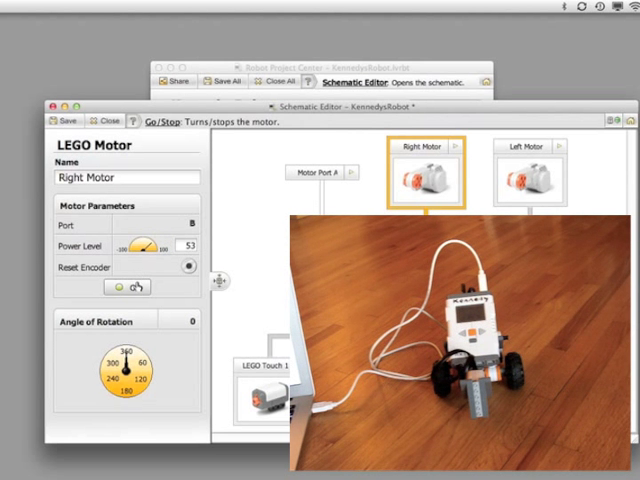
# Test Right Motor forward, then in reverse at power -46, stopping each run
pyautogui.click(128, 288)
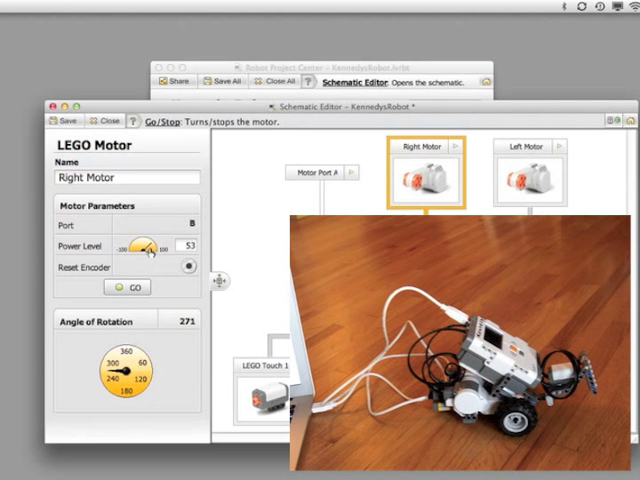
pyautogui.moveTo(140, 246); pyautogui.dragTo(122, 246)
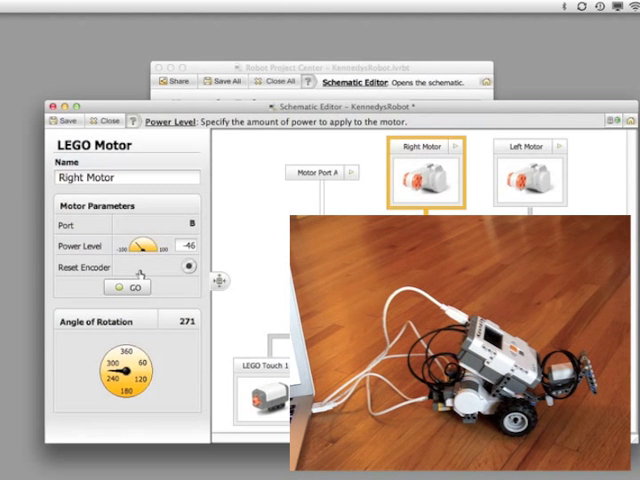
pyautogui.click(132, 288)
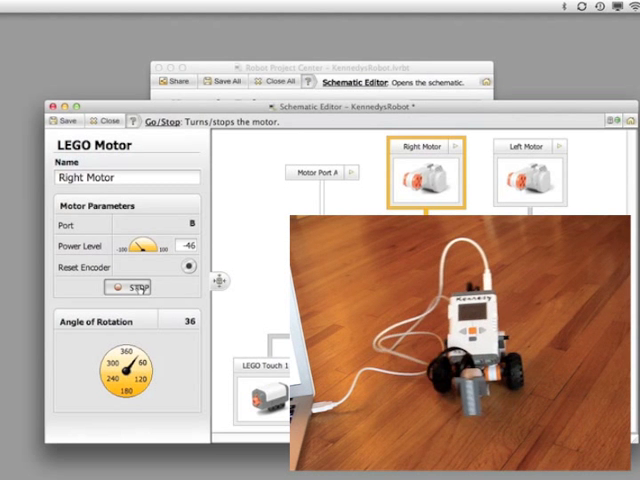
pyautogui.click(128, 288)
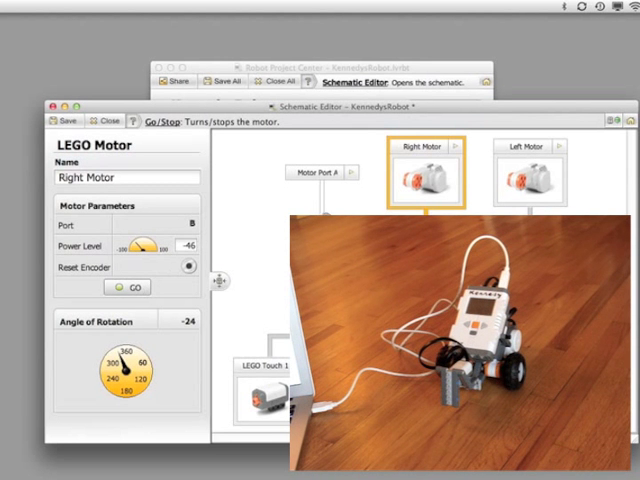
# Run and stop Left Motor, then close the Schematic Editor back to the project
pyautogui.click(522, 178)
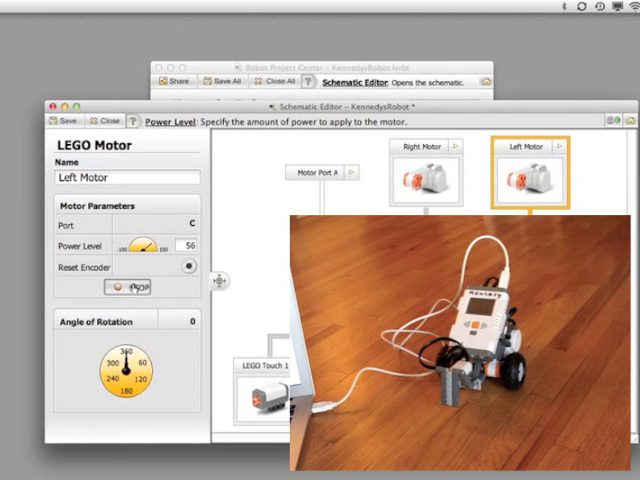
pyautogui.click(128, 288)
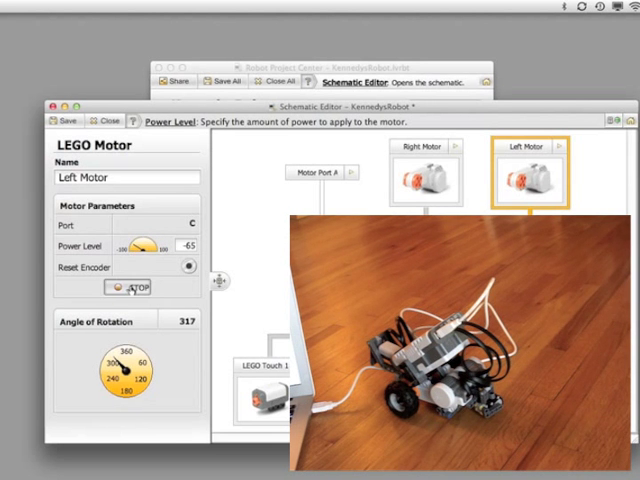
pyautogui.click(128, 288)
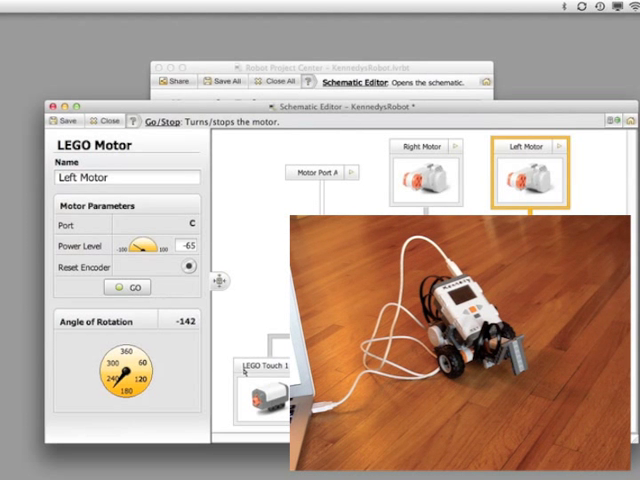
pyautogui.click(258, 380)
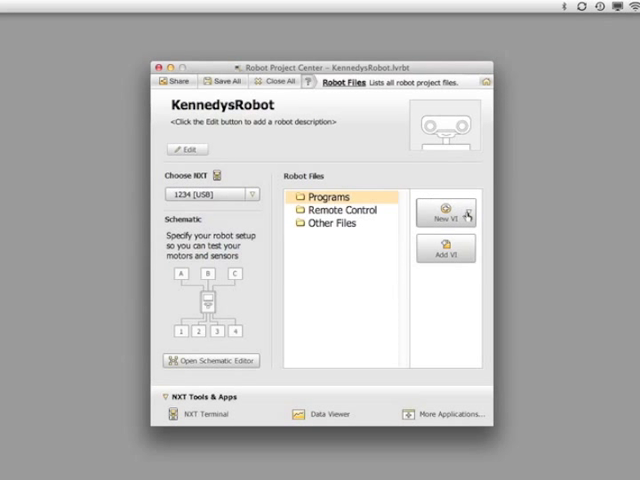
# Create a new VI named 'drive' in the KennedysRobot project
pyautogui.click(460, 216)
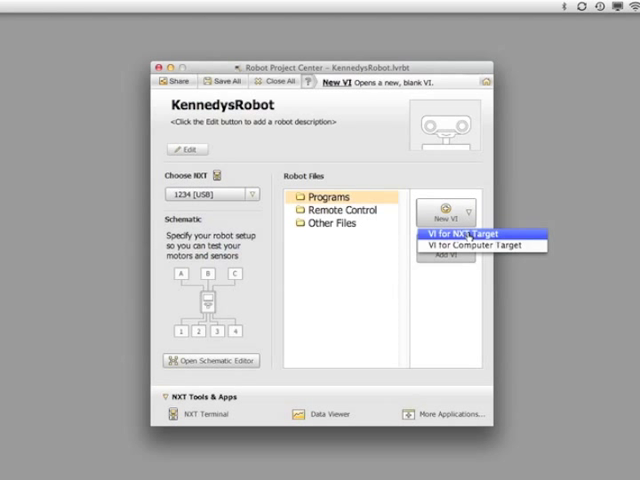
pyautogui.click(482, 230)
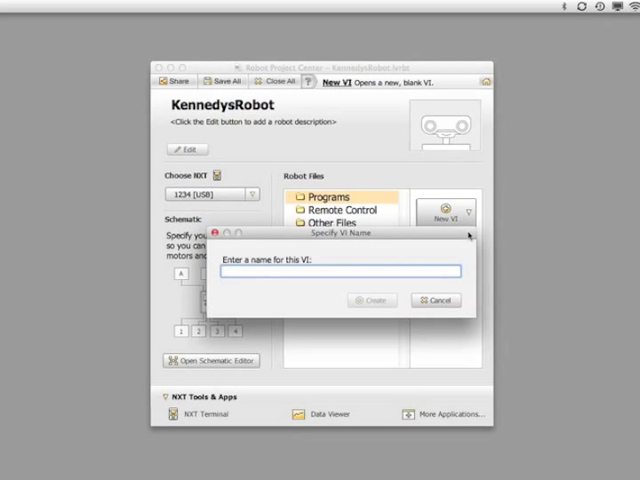
pyautogui.write('drive')
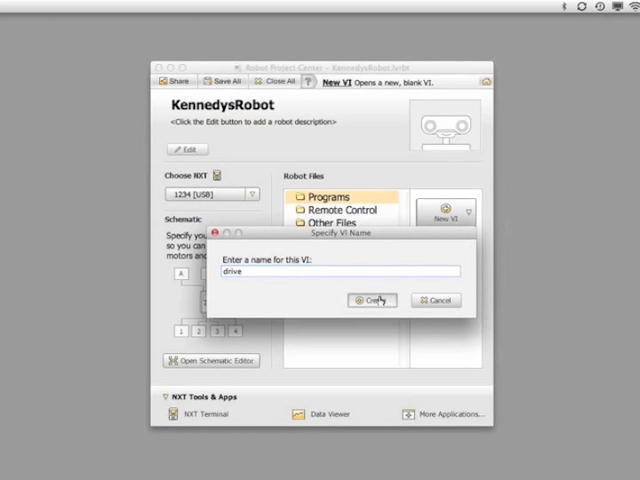
pyautogui.click(372, 300)
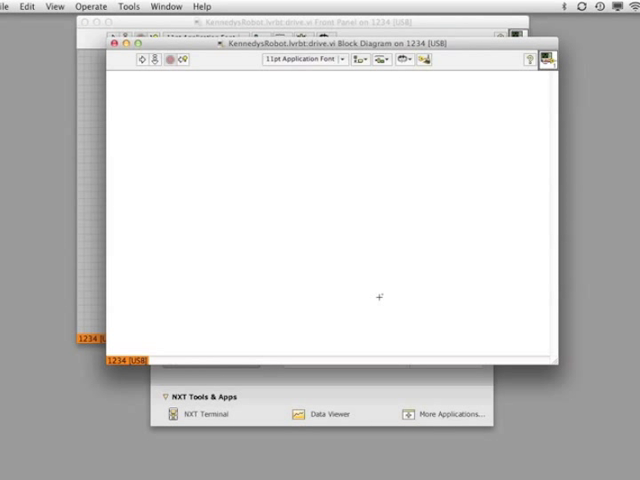
pyautogui.moveTo(612, 16)
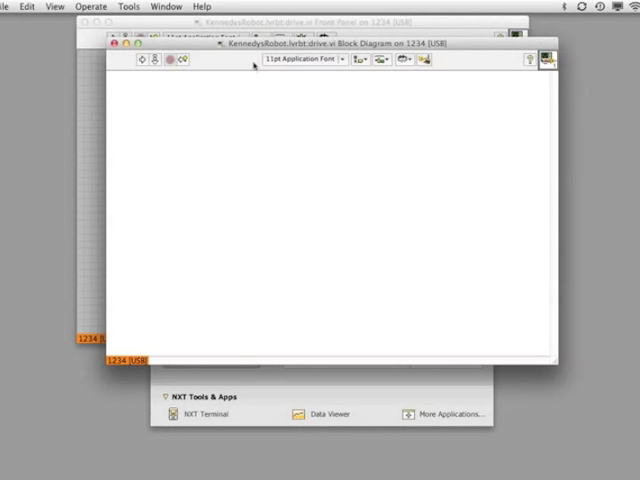
pyautogui.moveTo(276, 160)
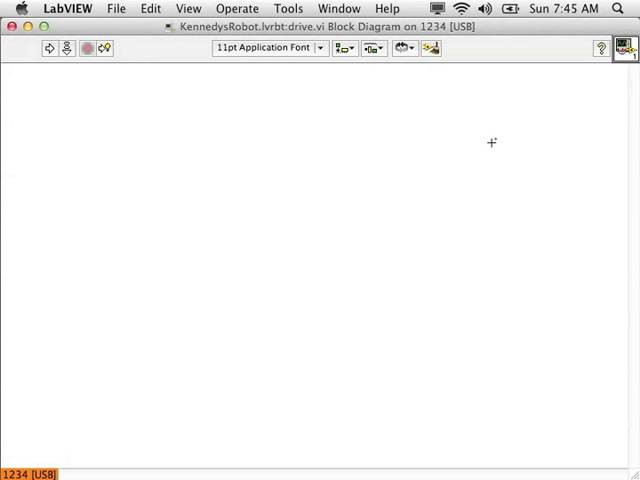
# Bring up the Functions palette on the drive block diagram
pyautogui.rightClick(490, 142)
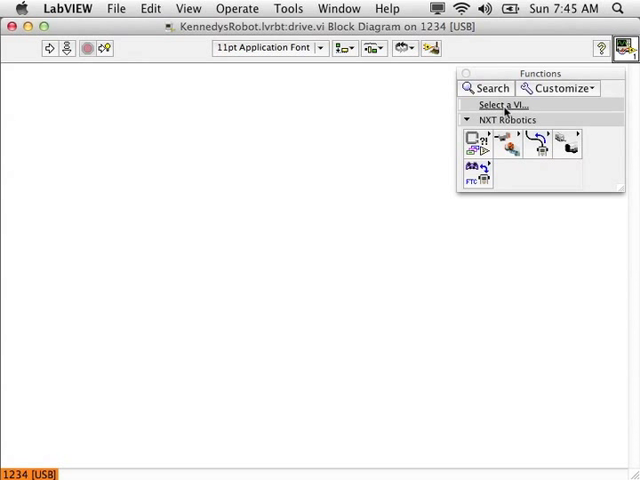
pyautogui.moveTo(510, 142)
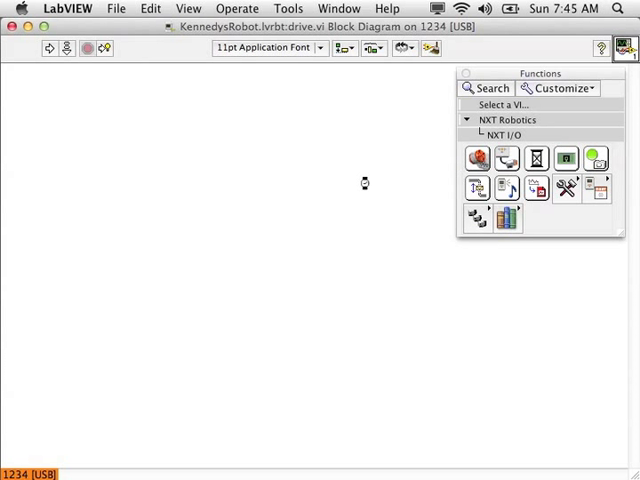
# Place Motor, Wait and a third Motor block set to Motor Off > Brake
pyautogui.moveTo(476, 158); pyautogui.dragTo(128, 184)
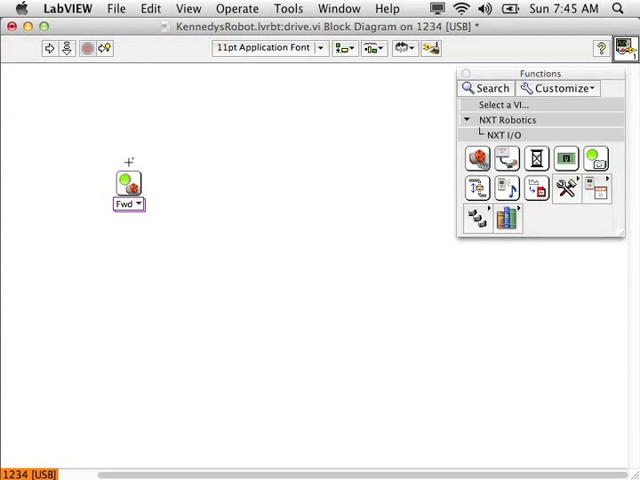
pyautogui.click(128, 186)
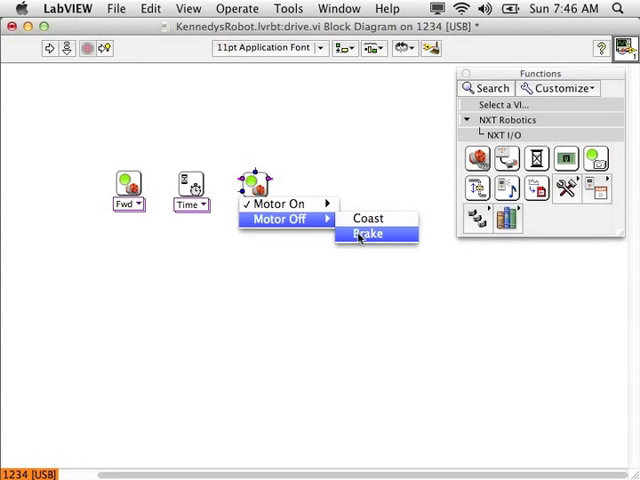
pyautogui.click(366, 232)
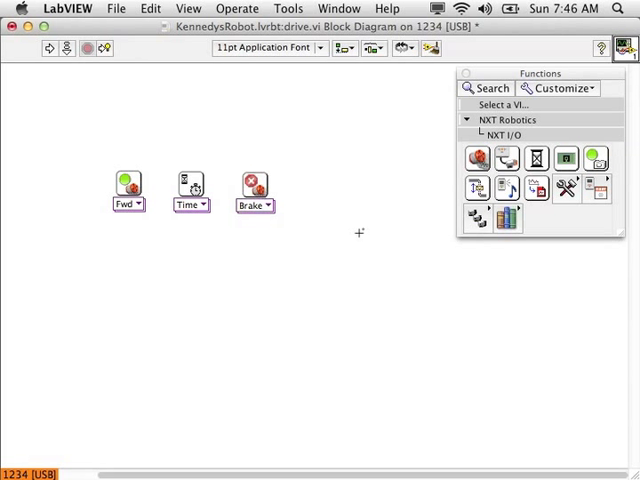
pyautogui.moveTo(124, 184)
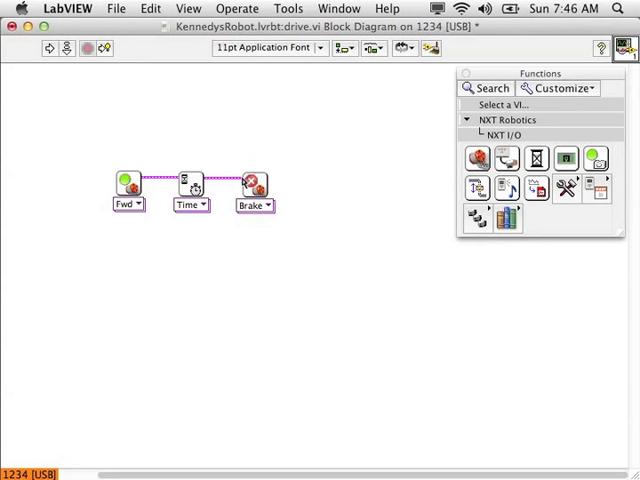
pyautogui.moveTo(122, 180)
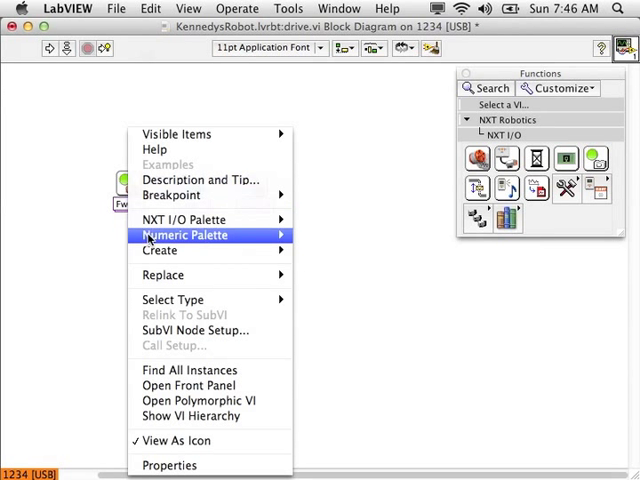
pyautogui.moveTo(160, 250)
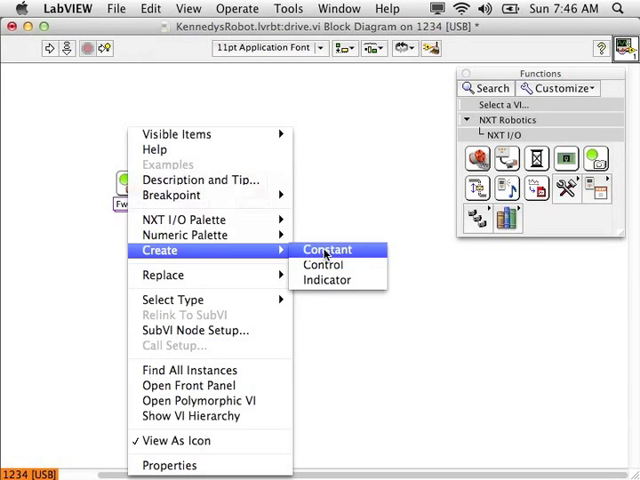
# Create a ports constant on the Motor block set to Ports B & C
pyautogui.click(328, 250)
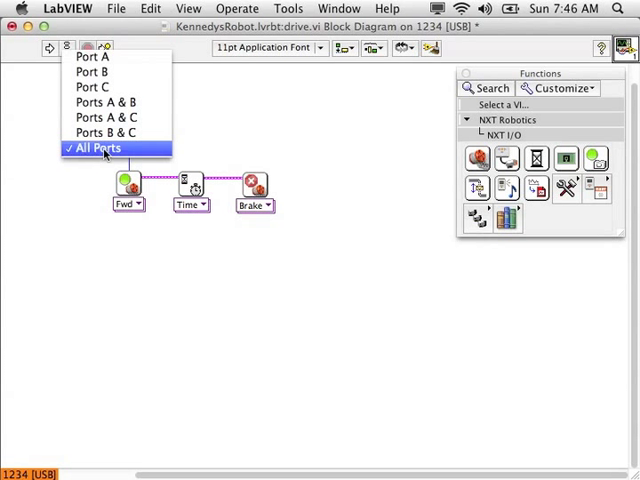
pyautogui.moveTo(104, 132)
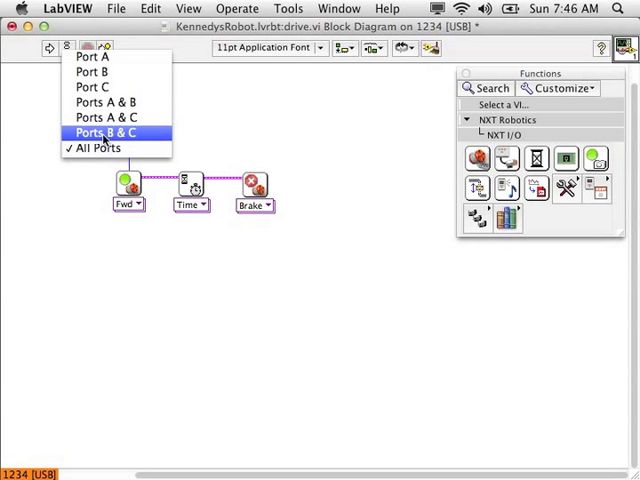
pyautogui.click(108, 132)
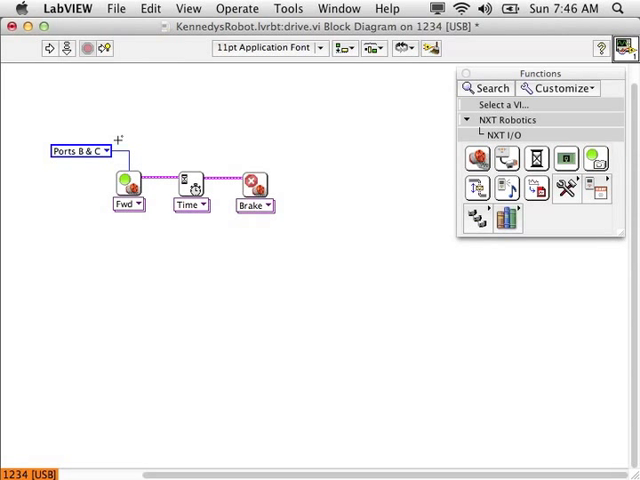
pyautogui.moveTo(116, 184)
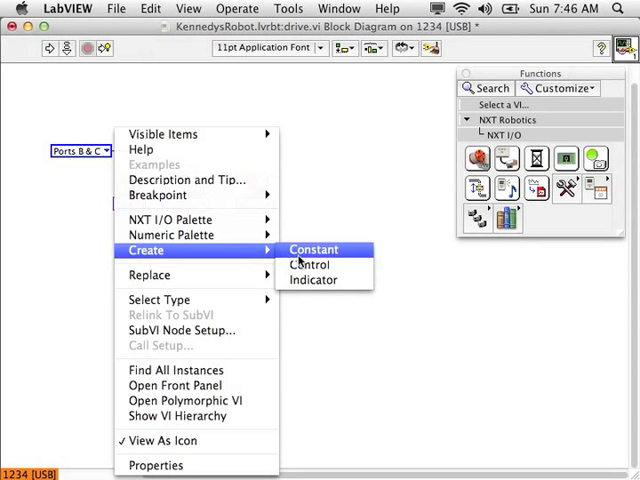
# Create a power constant of 50 on the motor block and a time constant on the Wait block
pyautogui.click(314, 250)
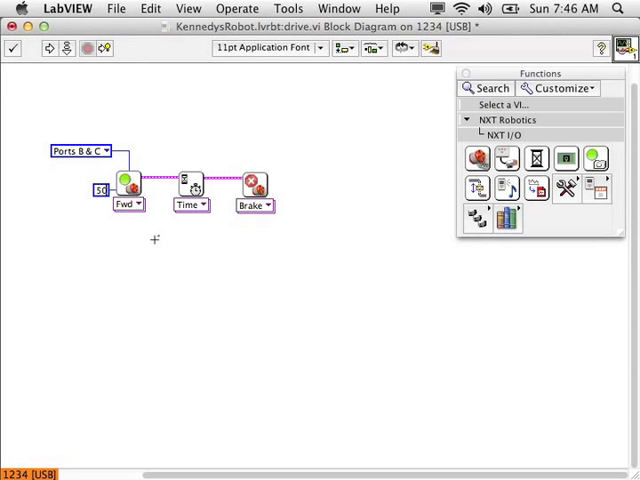
pyautogui.moveTo(184, 190)
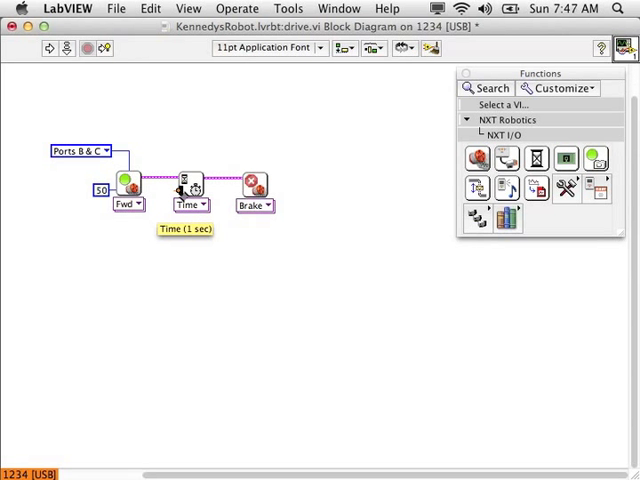
pyautogui.rightClick(184, 190)
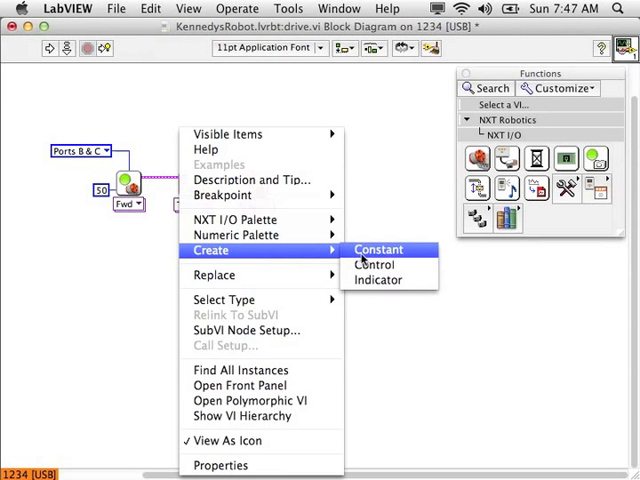
pyautogui.click(376, 250)
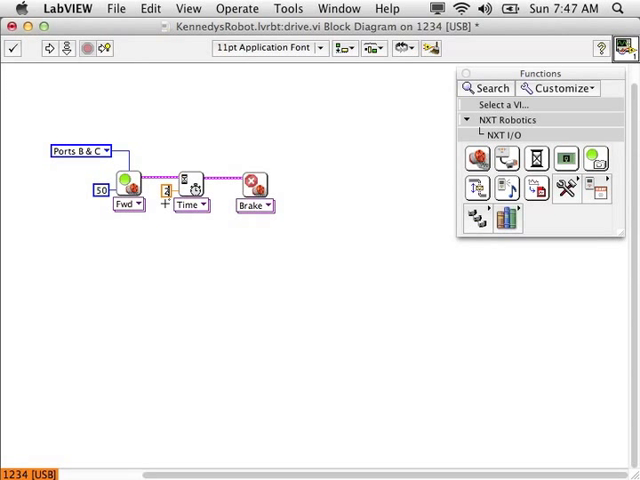
pyautogui.moveTo(200, 188)
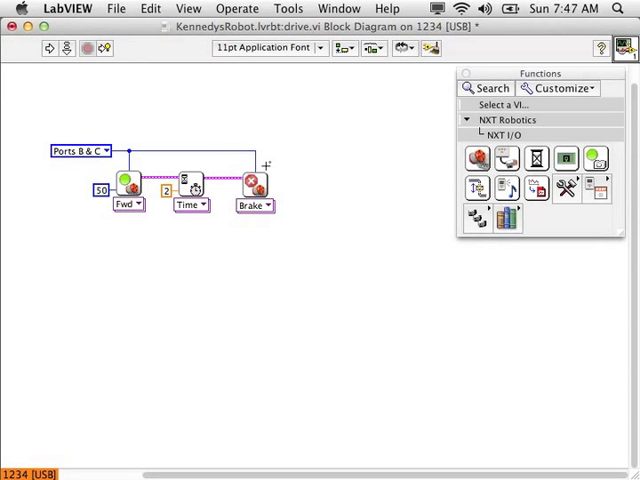
pyautogui.moveTo(72, 230)
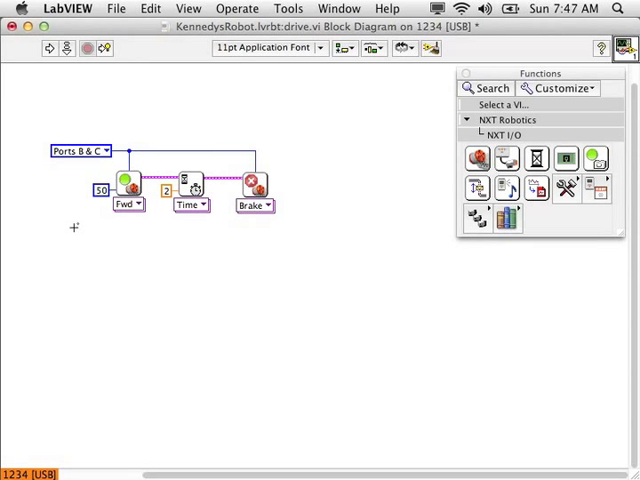
# Add the comment 'First turn on motors to a power of 50.' beneath the motor block
pyautogui.write('First turn on motors')
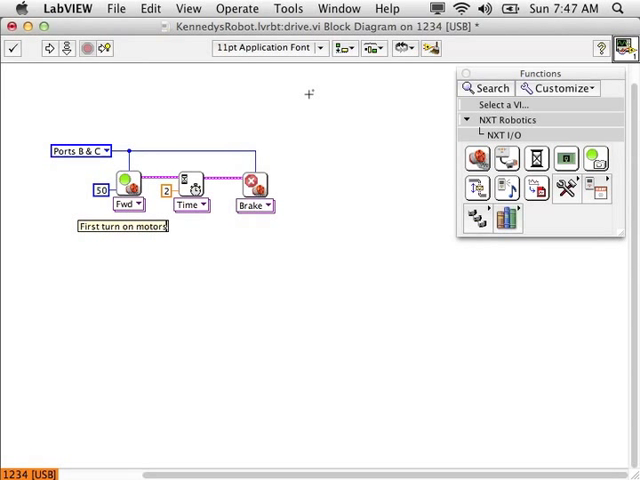
pyautogui.write('to a power of 50.')
pyautogui.write('Finally, turn the motors off.')
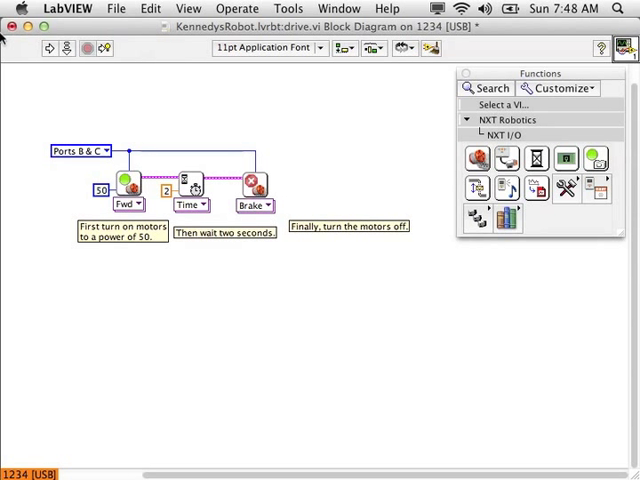
pyautogui.moveTo(64, 48)
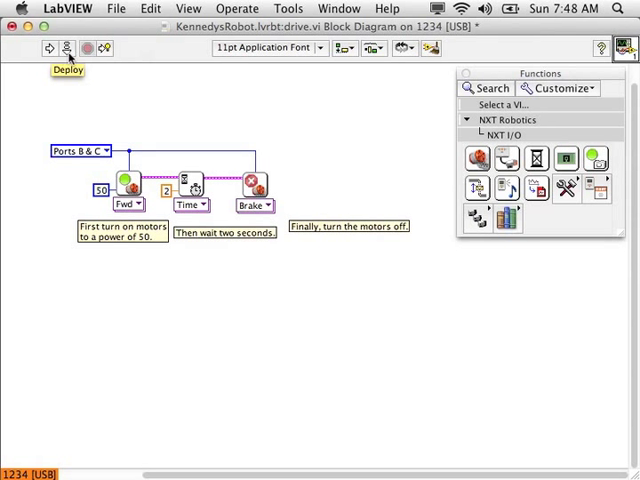
# Deploy the drive program to the NXT brick from the toolbar
pyautogui.click(64, 48)
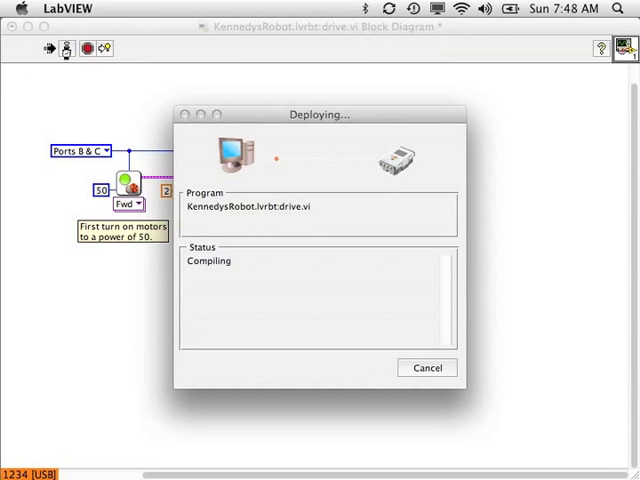
pyautogui.moveTo(68, 56)
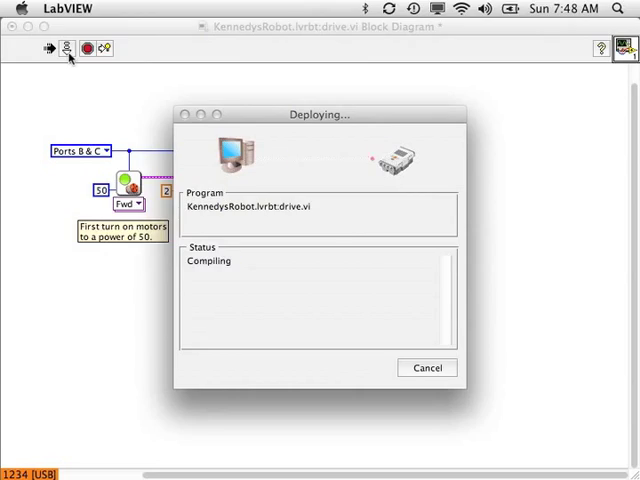